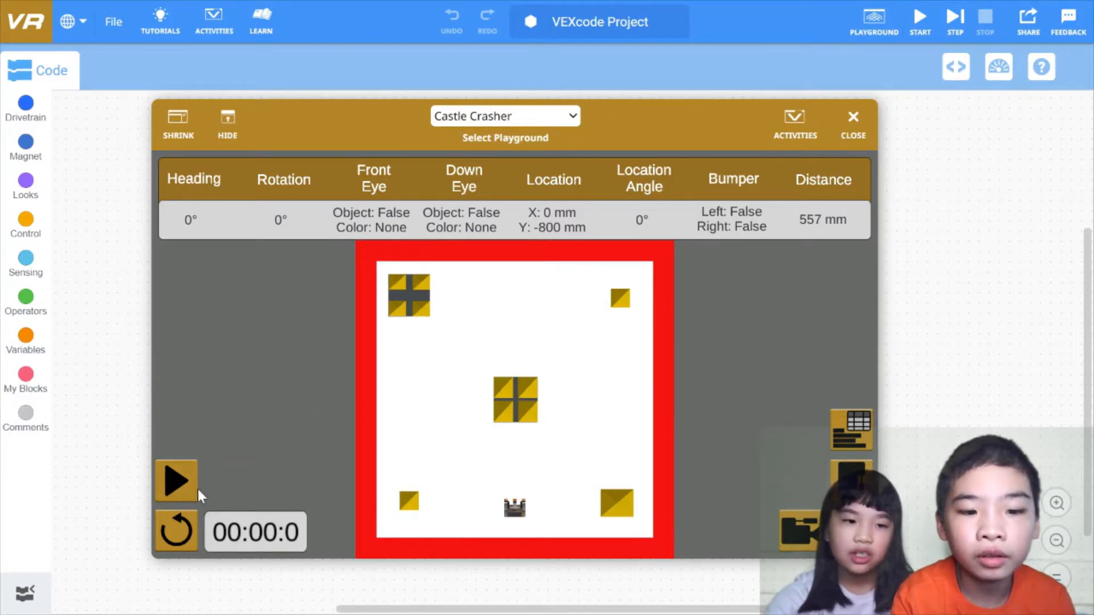
Run the robot in Castle Crasher for about 1:42 to push blocks off, then close the playground
left_click(176, 479)
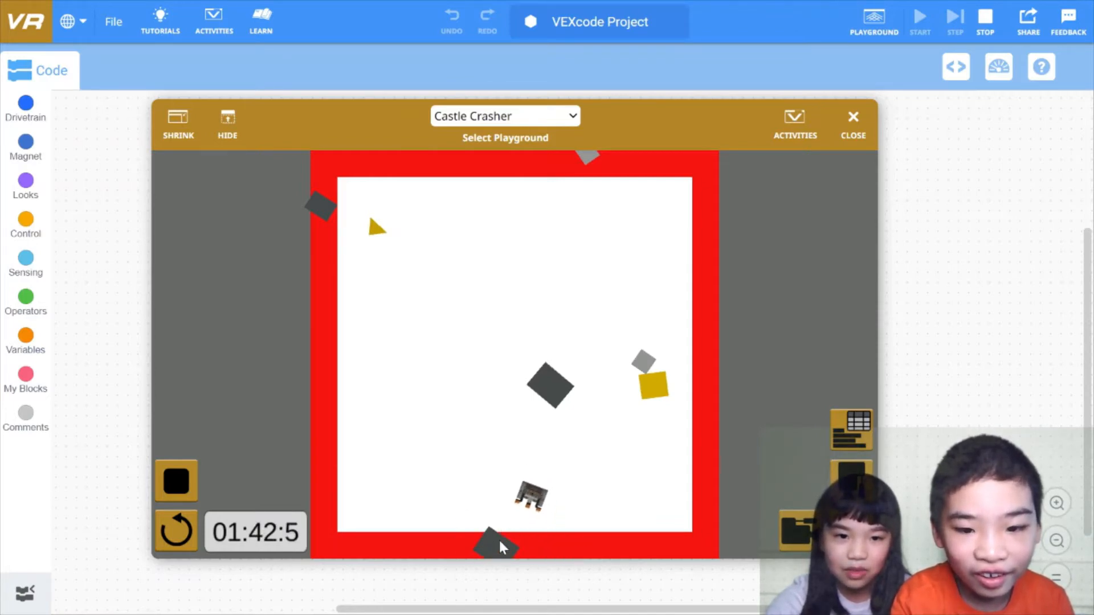
left_click(852, 116)
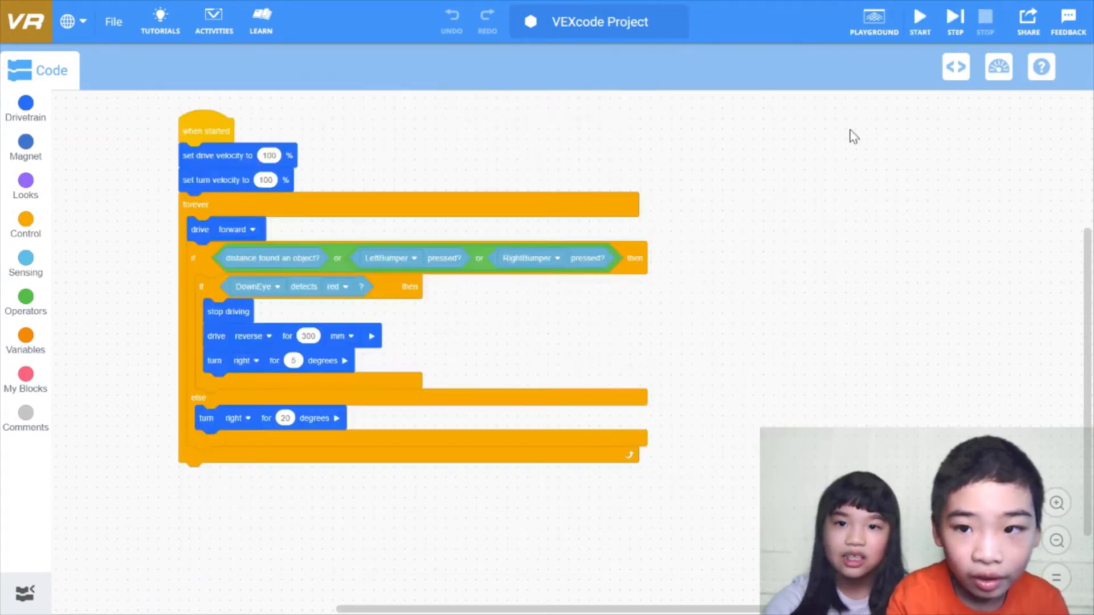
left_click_drag(205, 131, 314, 138)
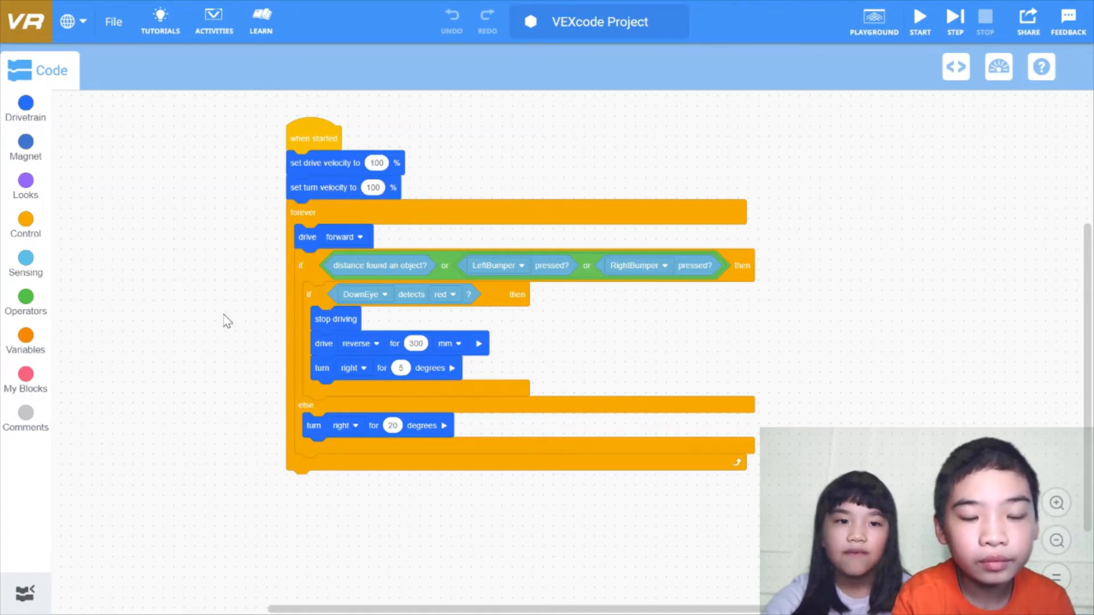
mouse_move(915, 365)
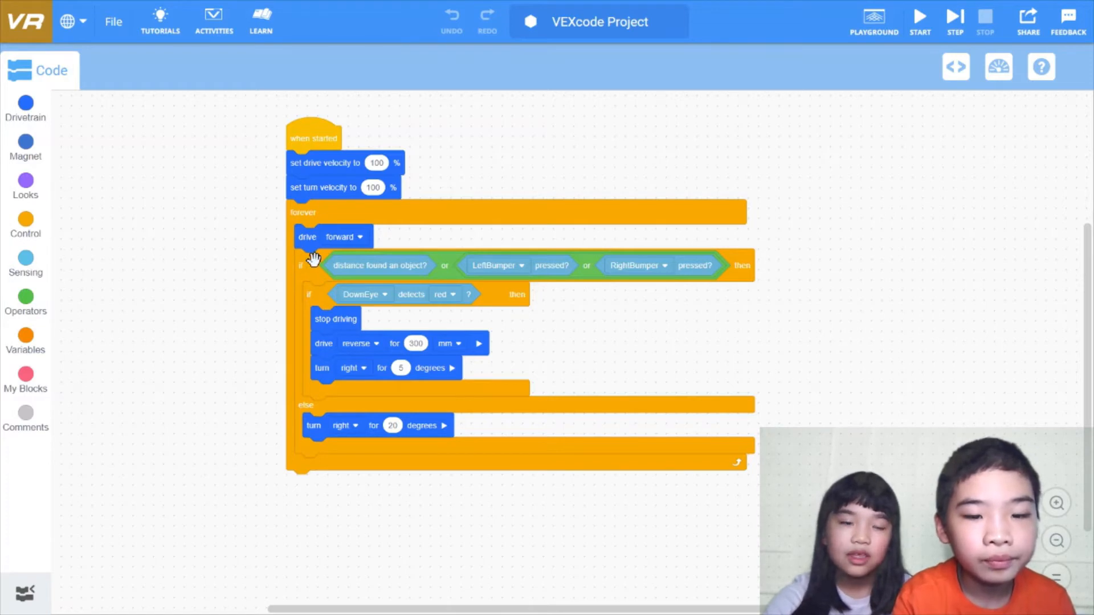
mouse_move(943, 245)
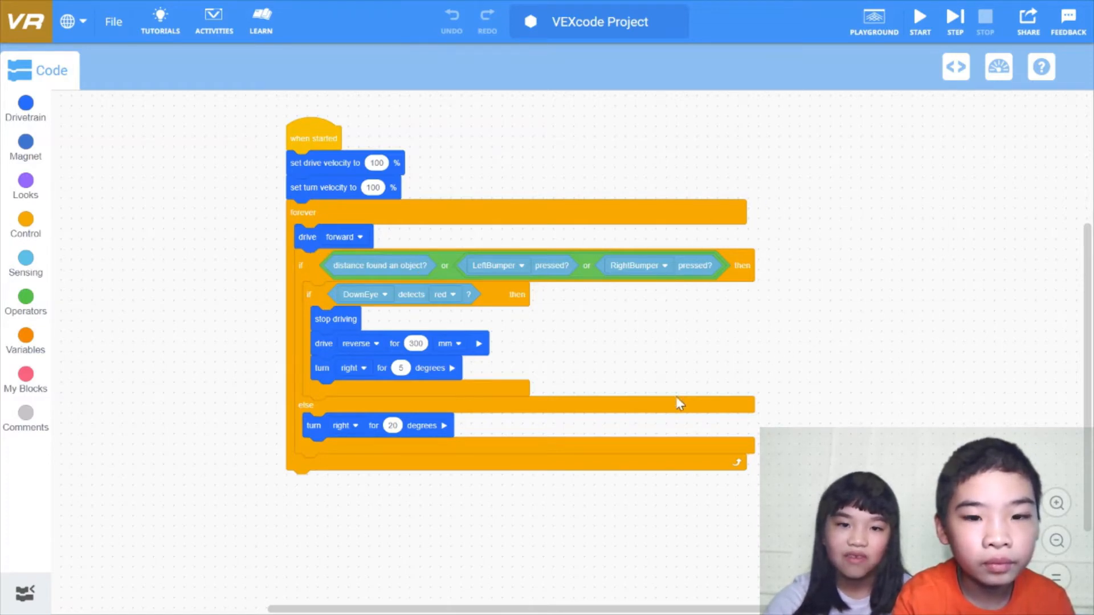
mouse_move(534, 266)
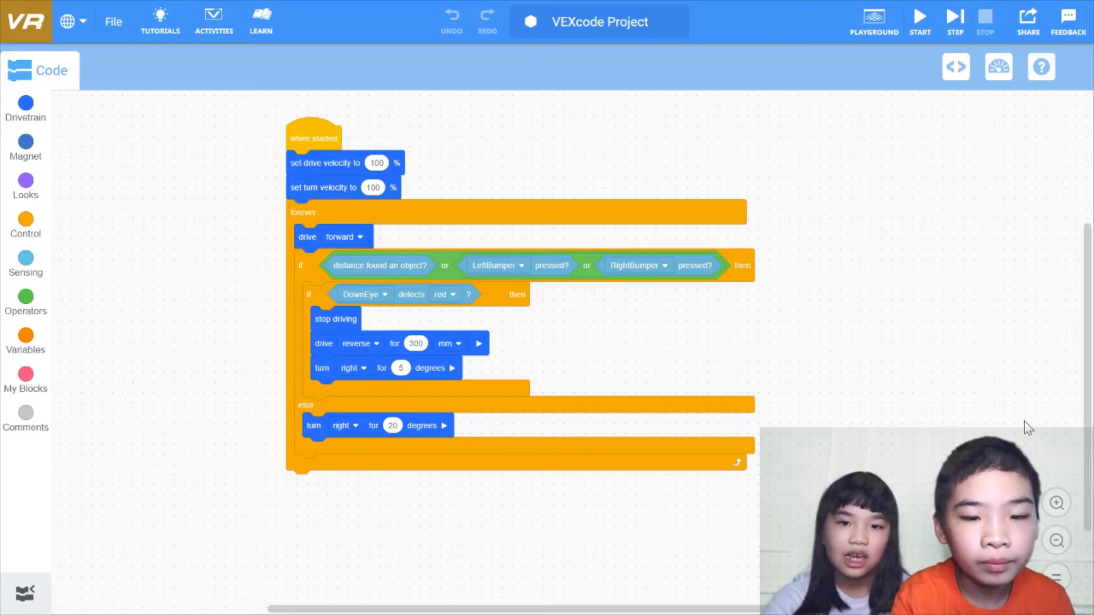
mouse_move(429, 328)
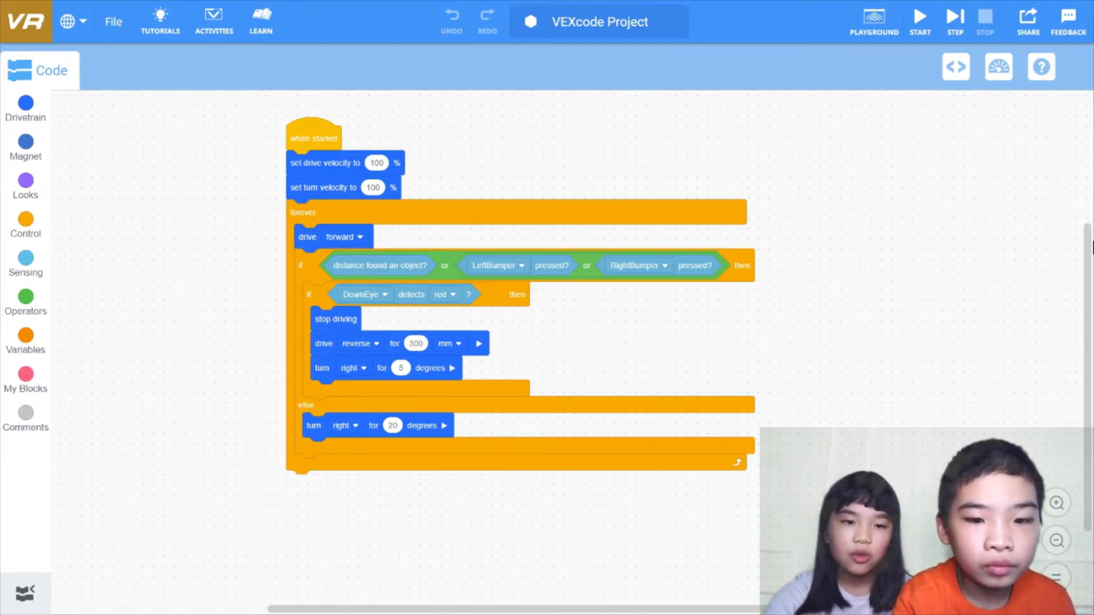
mouse_move(509, 383)
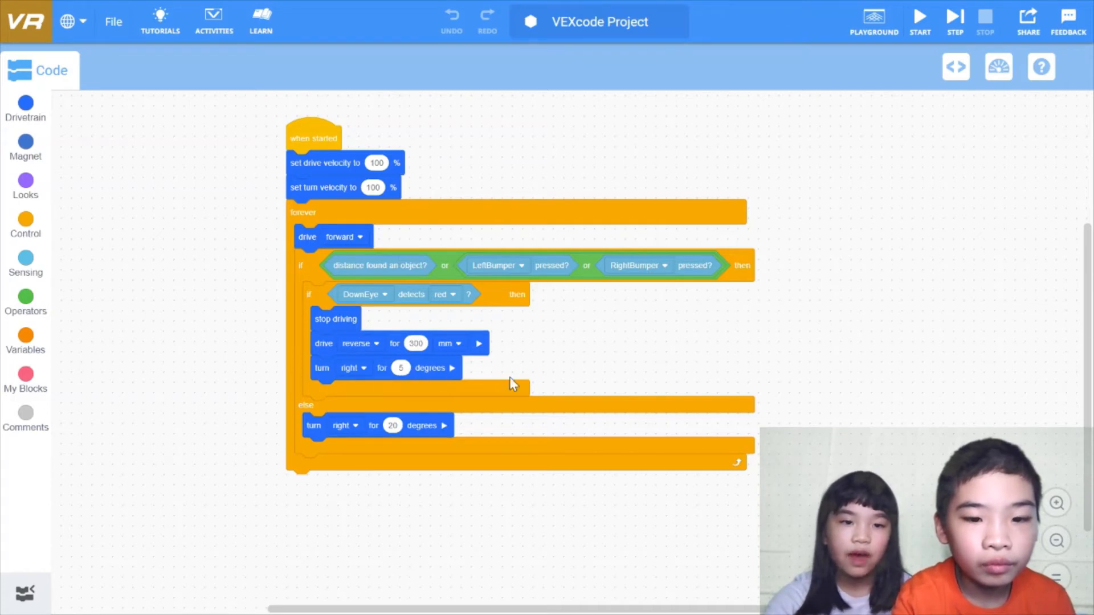
mouse_move(532, 382)
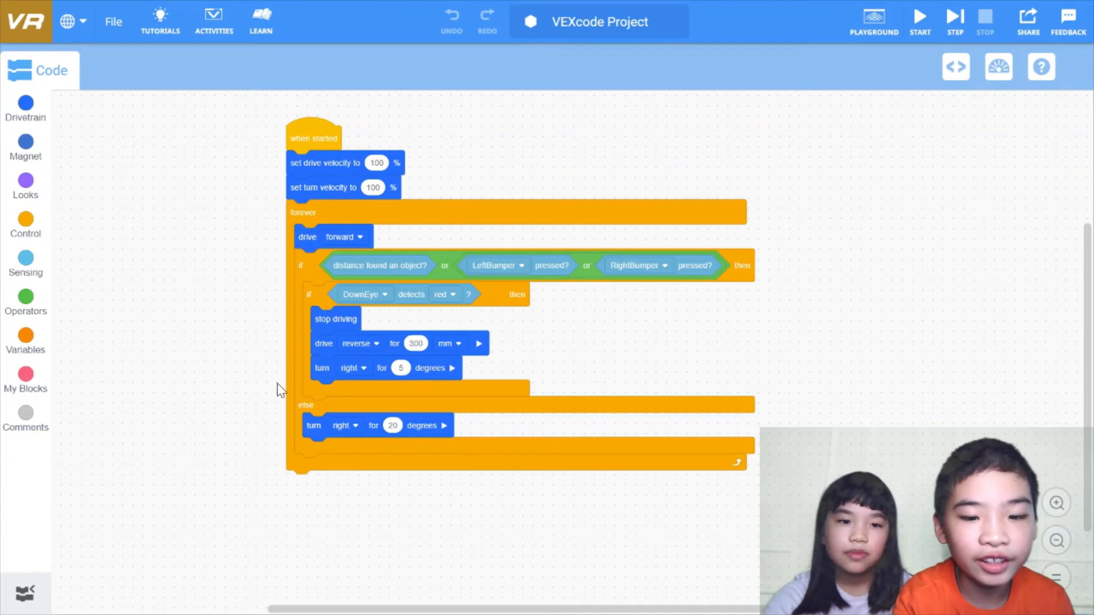
mouse_move(431, 463)
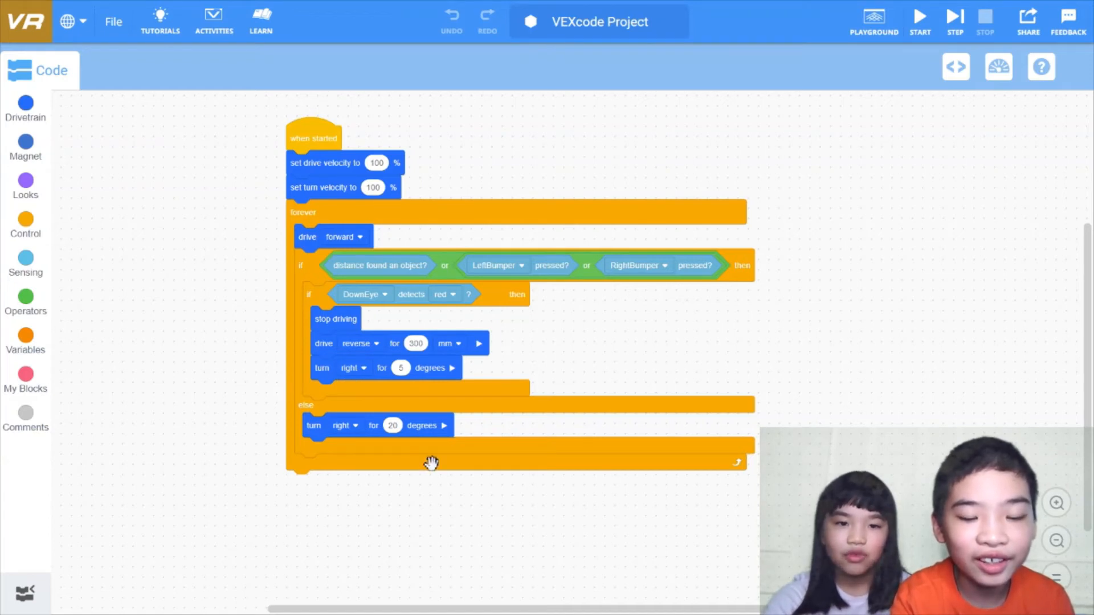
mouse_move(323, 465)
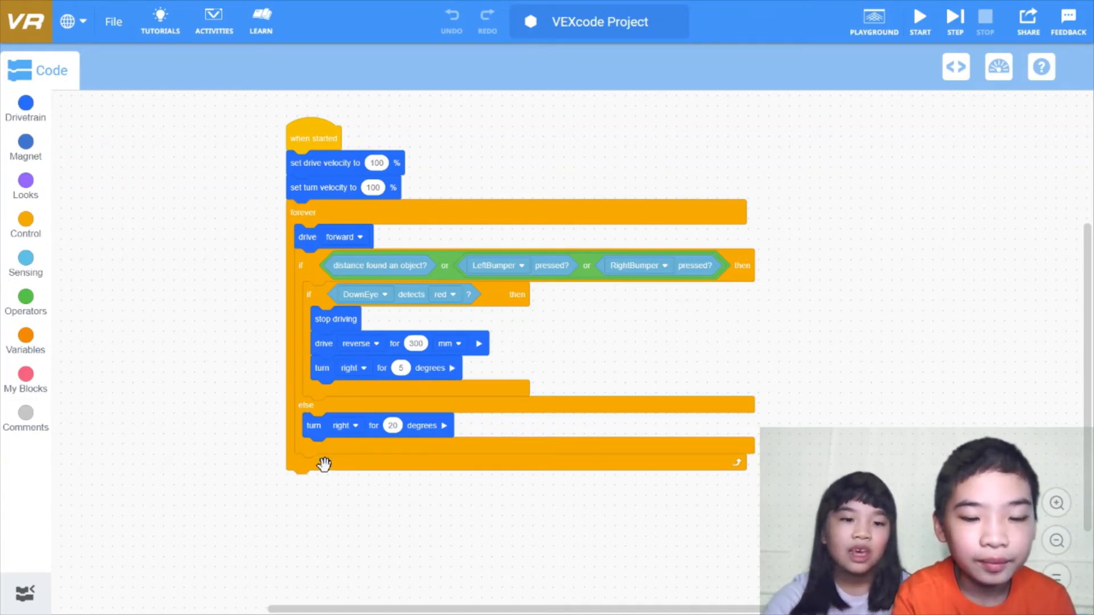
mouse_move(473, 433)
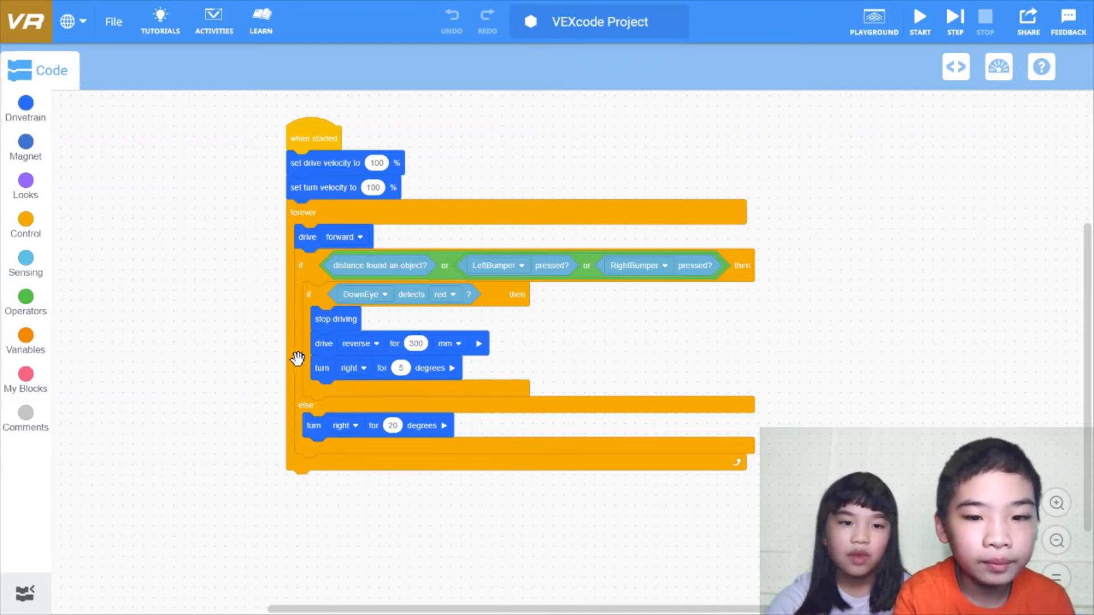
mouse_move(992, 165)
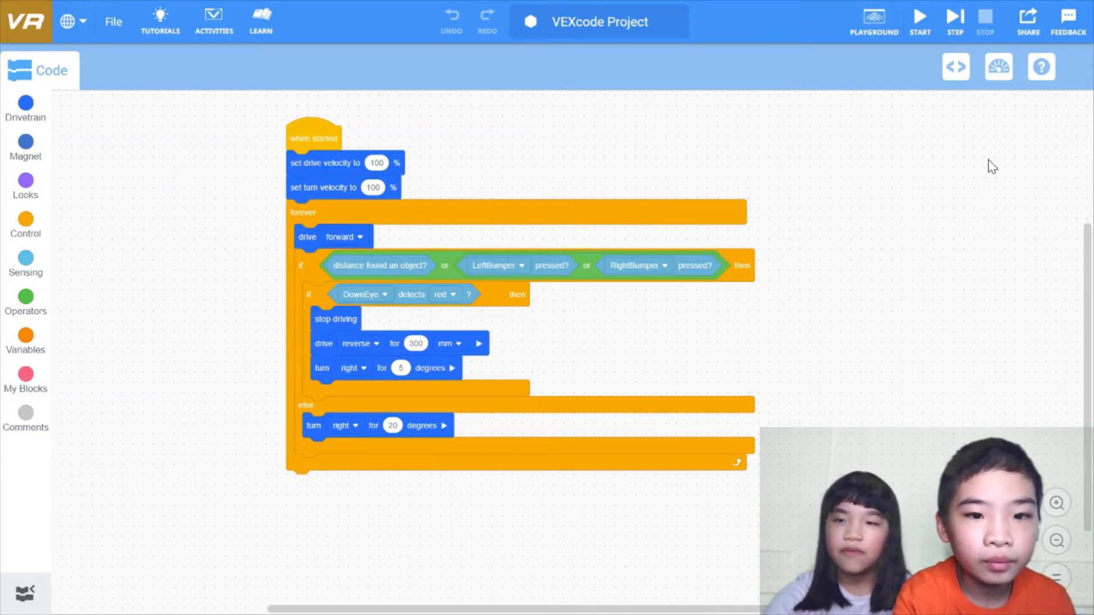
mouse_move(386, 323)
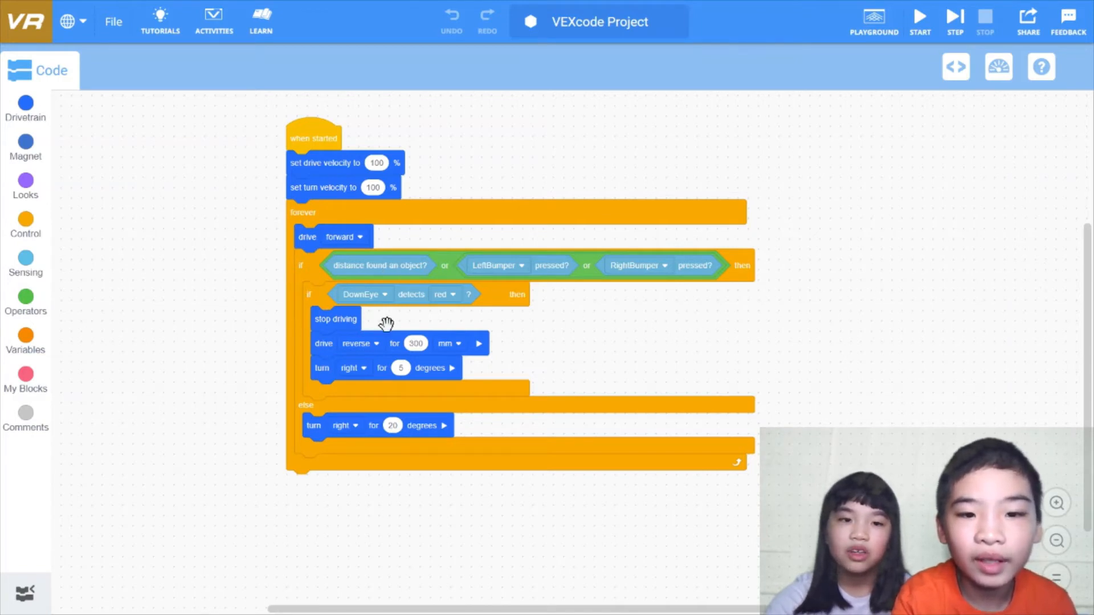
mouse_move(377, 328)
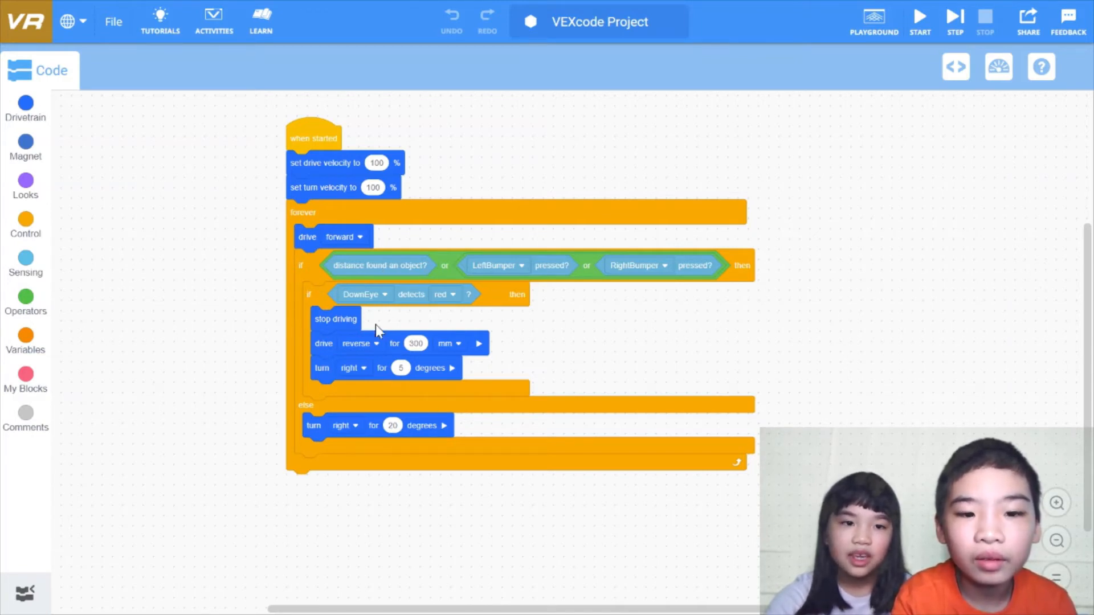
mouse_move(655, 351)
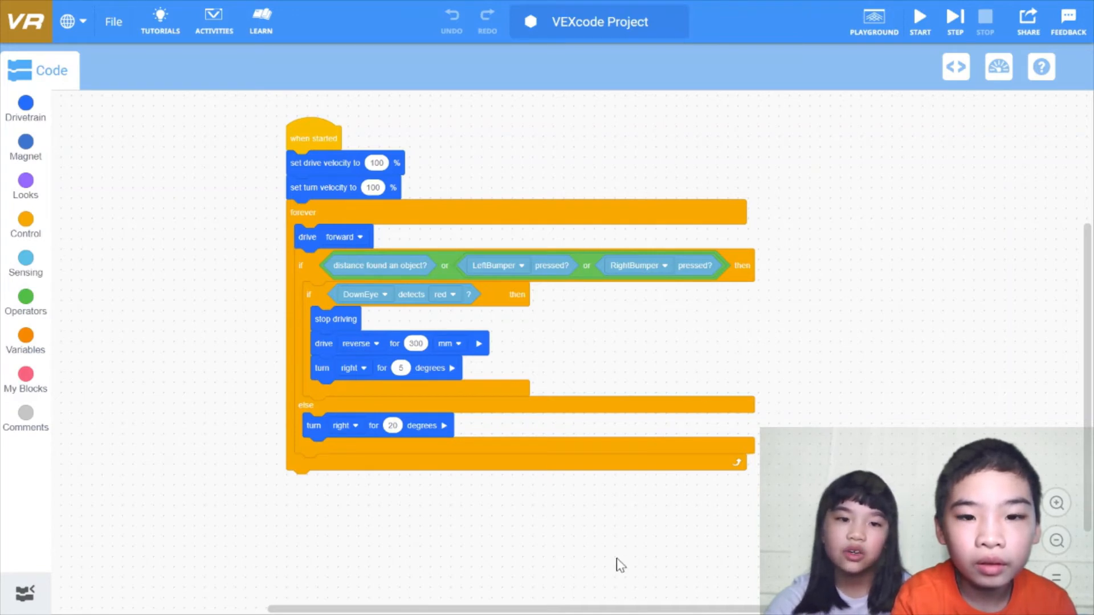
mouse_move(625, 385)
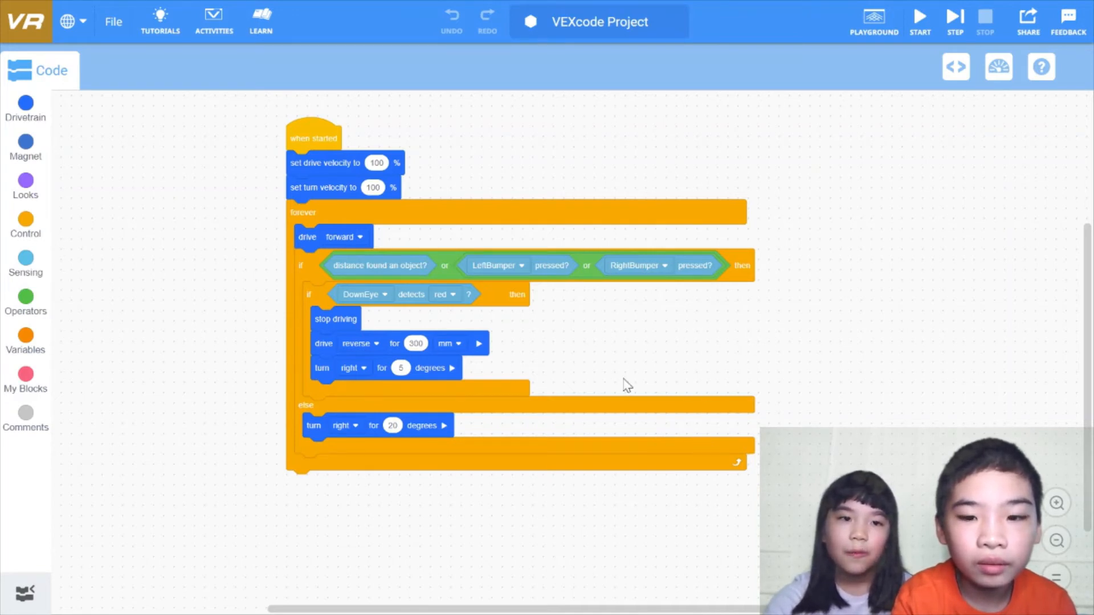